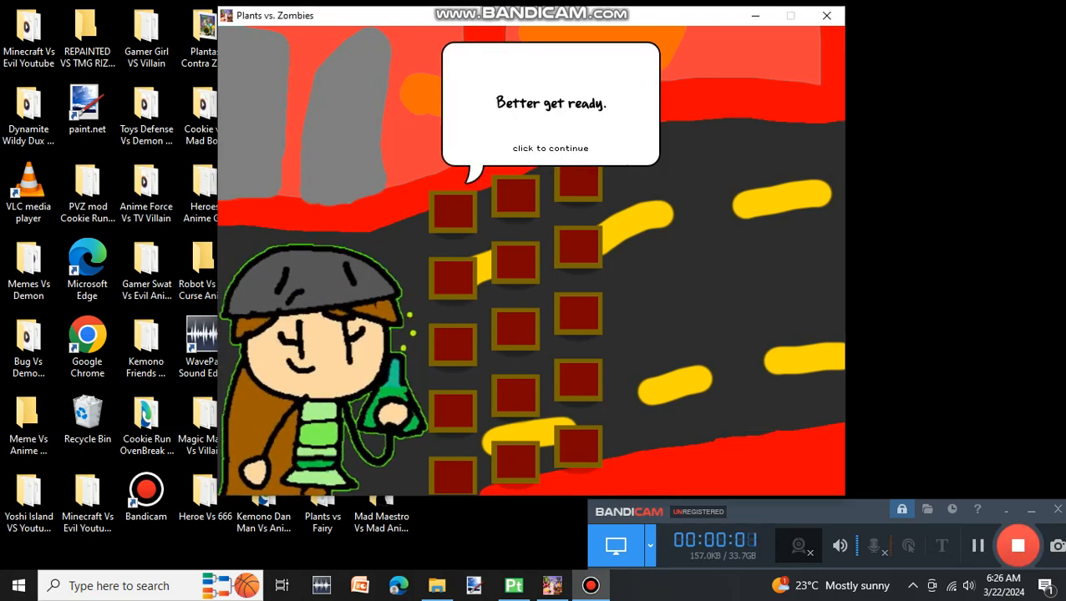
- Dismiss the 'Better get ready' message so the level intro continues
left_click(550, 147)
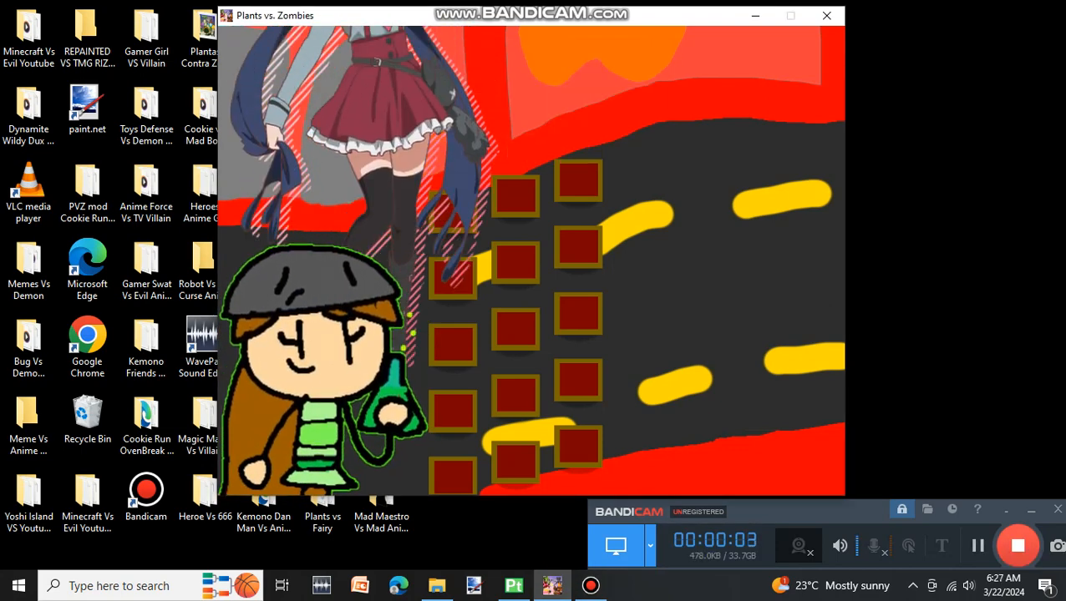